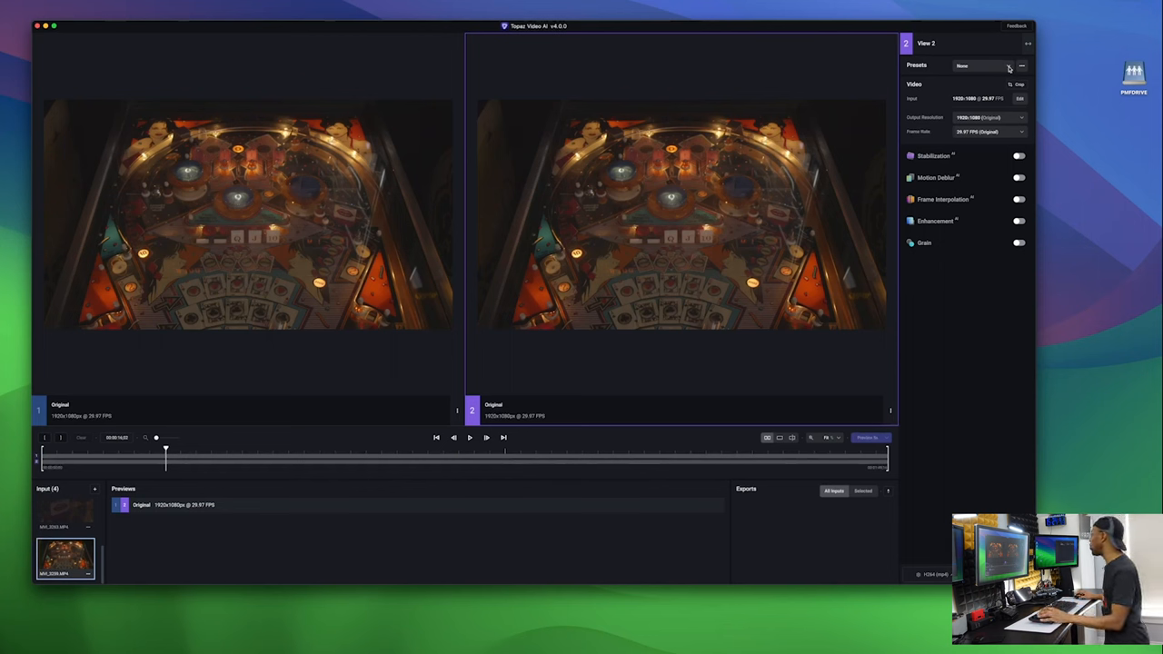
Apply the 4x slow-motion preset to the pinball clip, enabling Frame Interpolation.
click(981, 66)
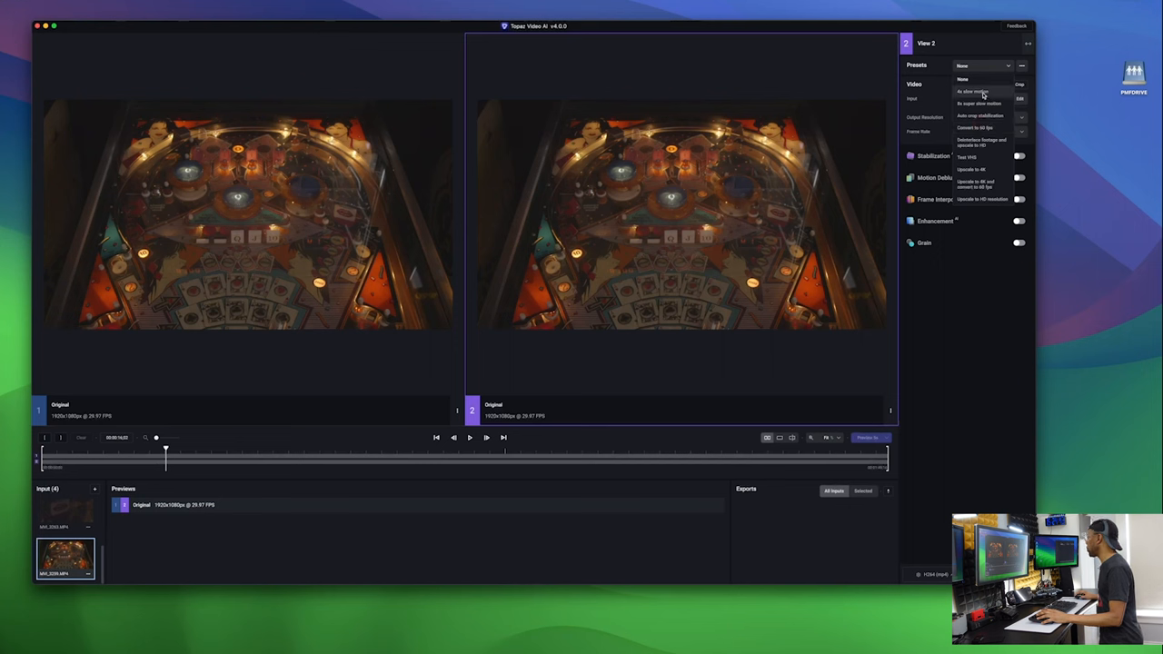
click(974, 91)
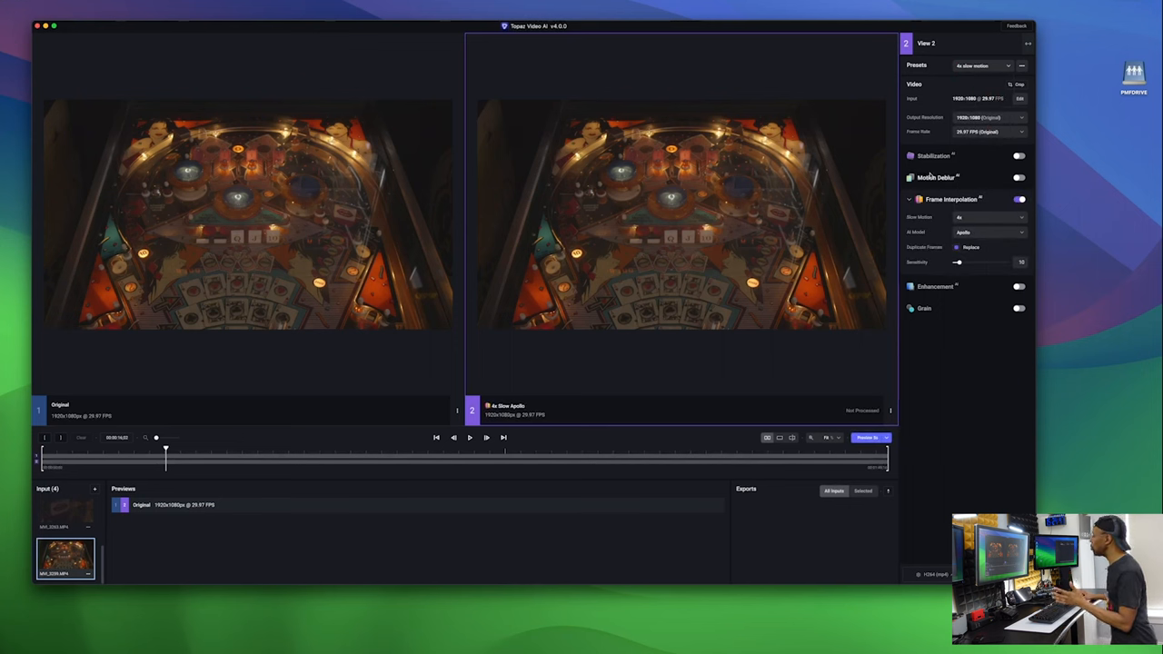
mouse_move(930, 177)
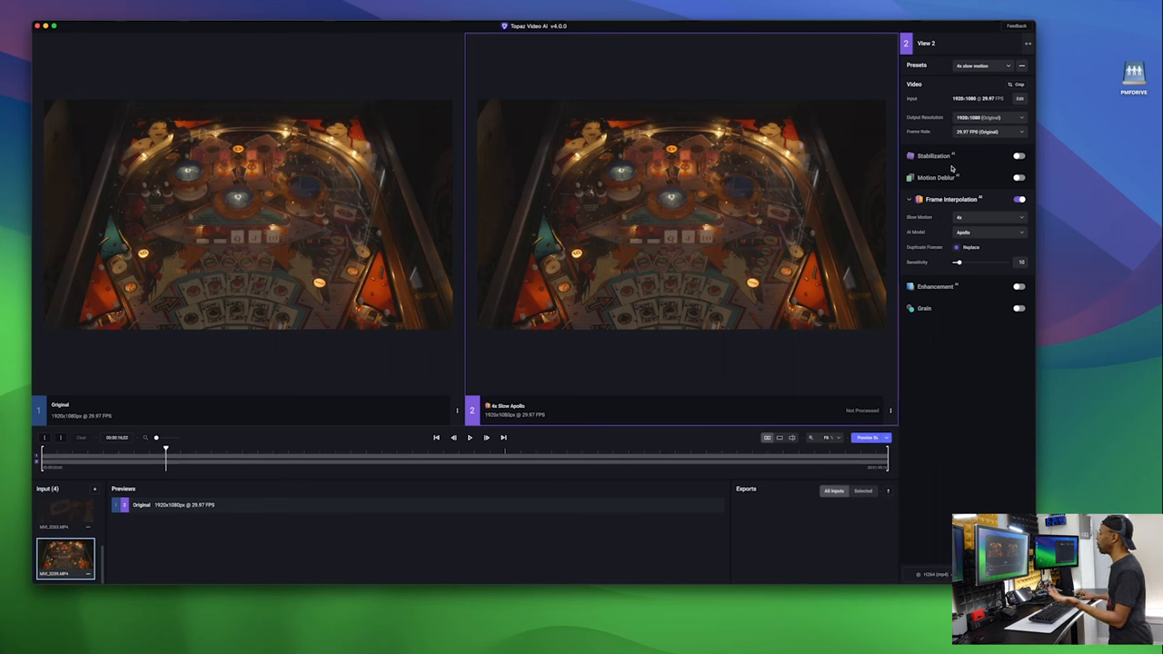
mouse_move(967, 336)
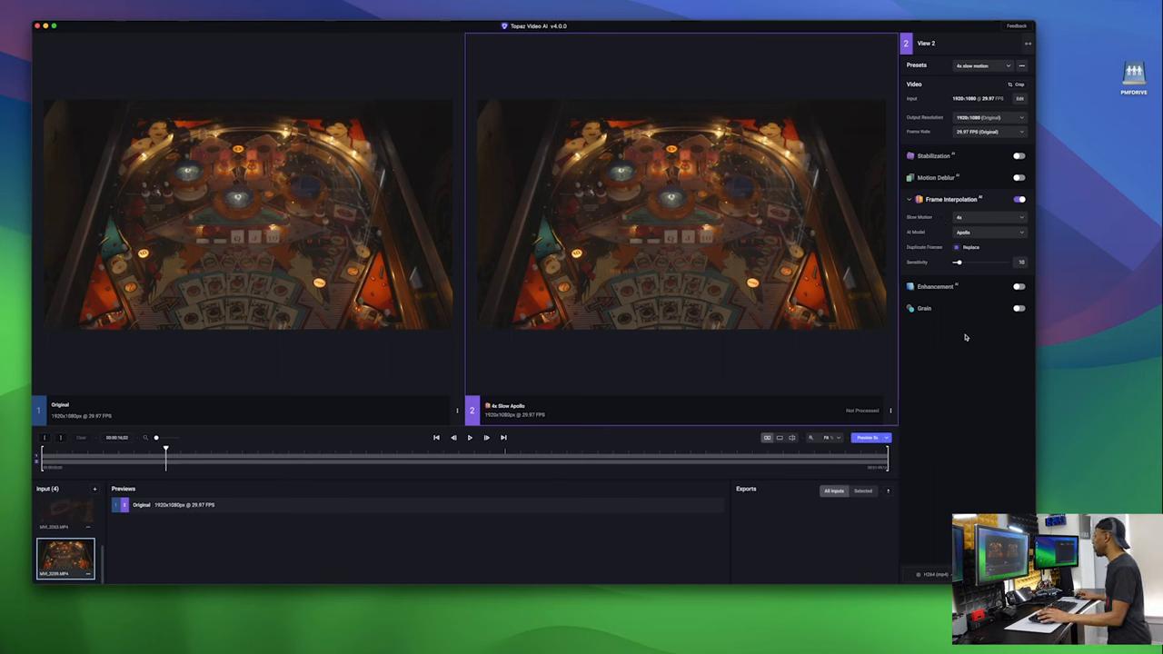
Render a preview of the 4x slow-motion pinball clip with the current settings.
click(869, 436)
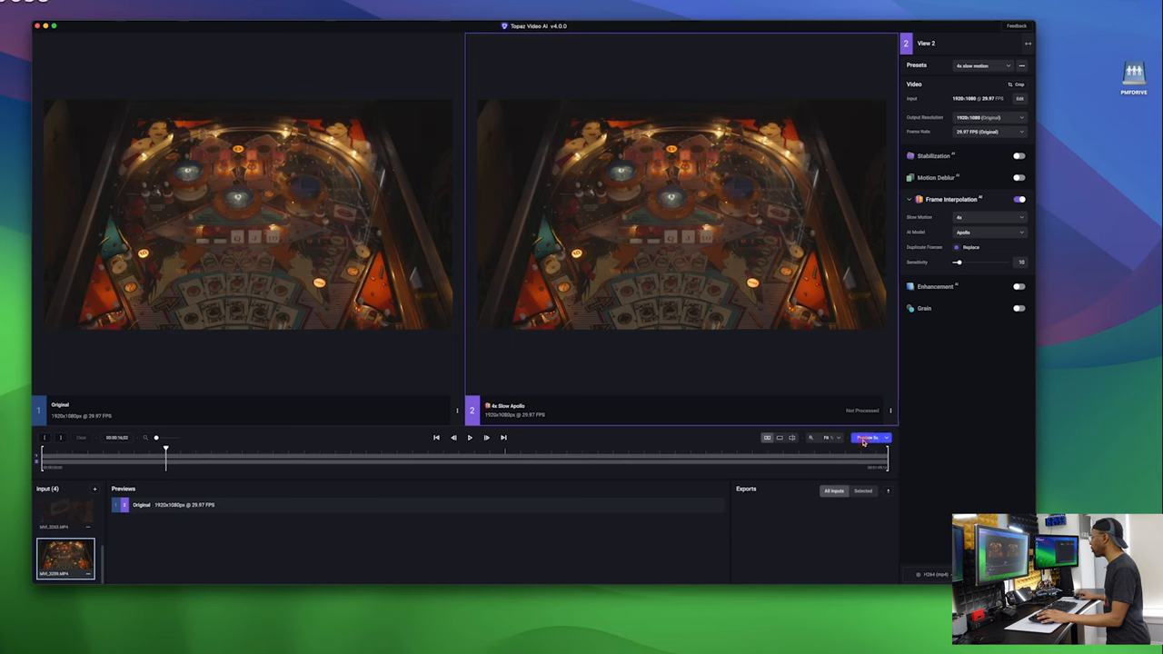
click(869, 436)
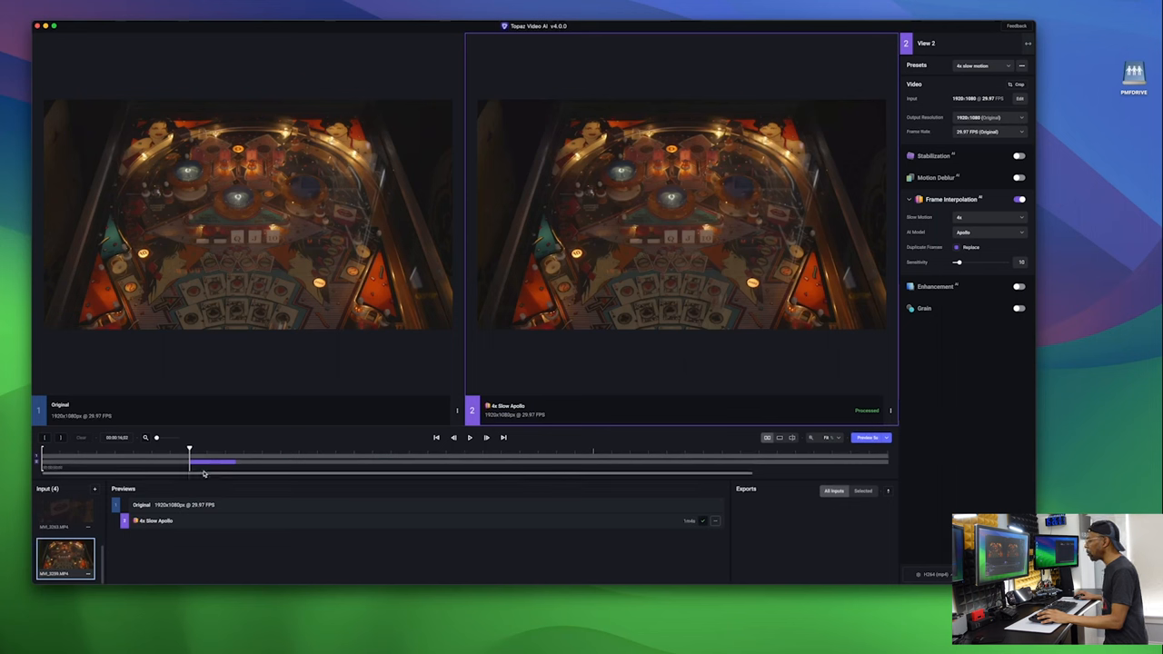
Play the rendered slow-motion preview beside the original, scrubbing to another point in the clip.
click(468, 436)
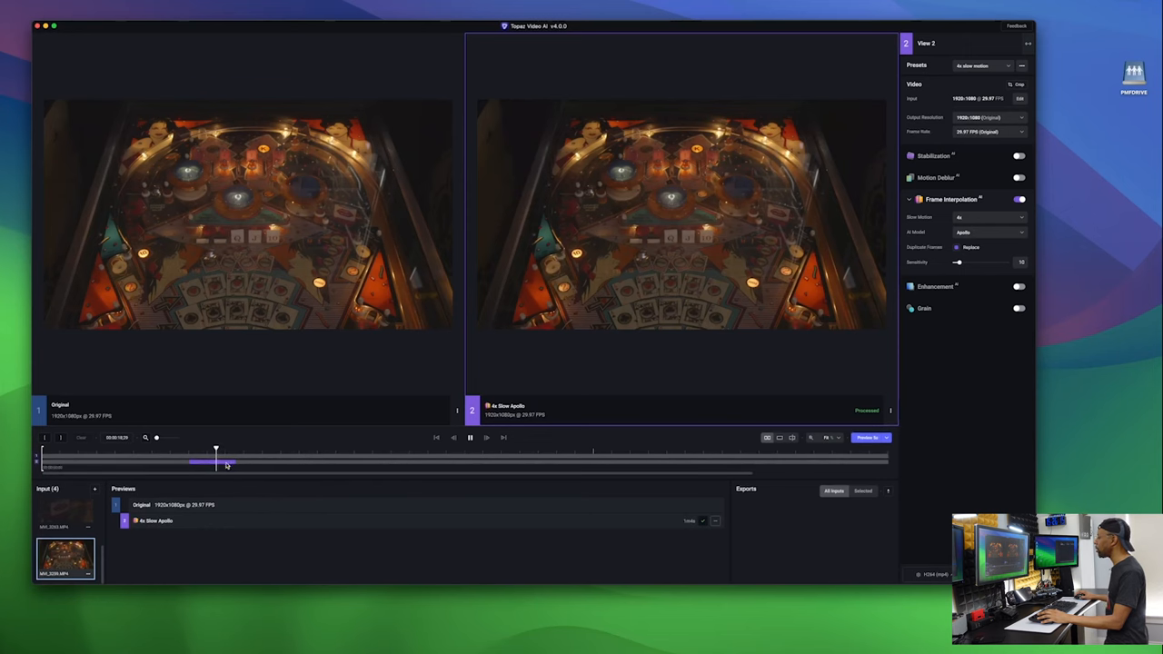
drag(217, 450, 197, 450)
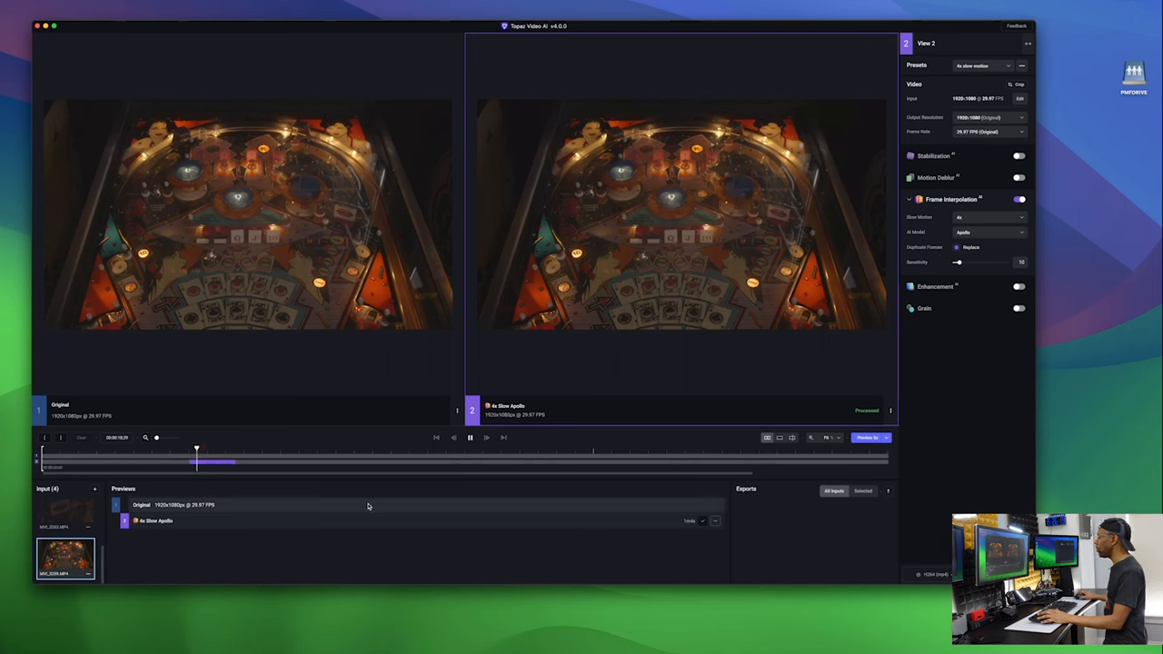
click(469, 437)
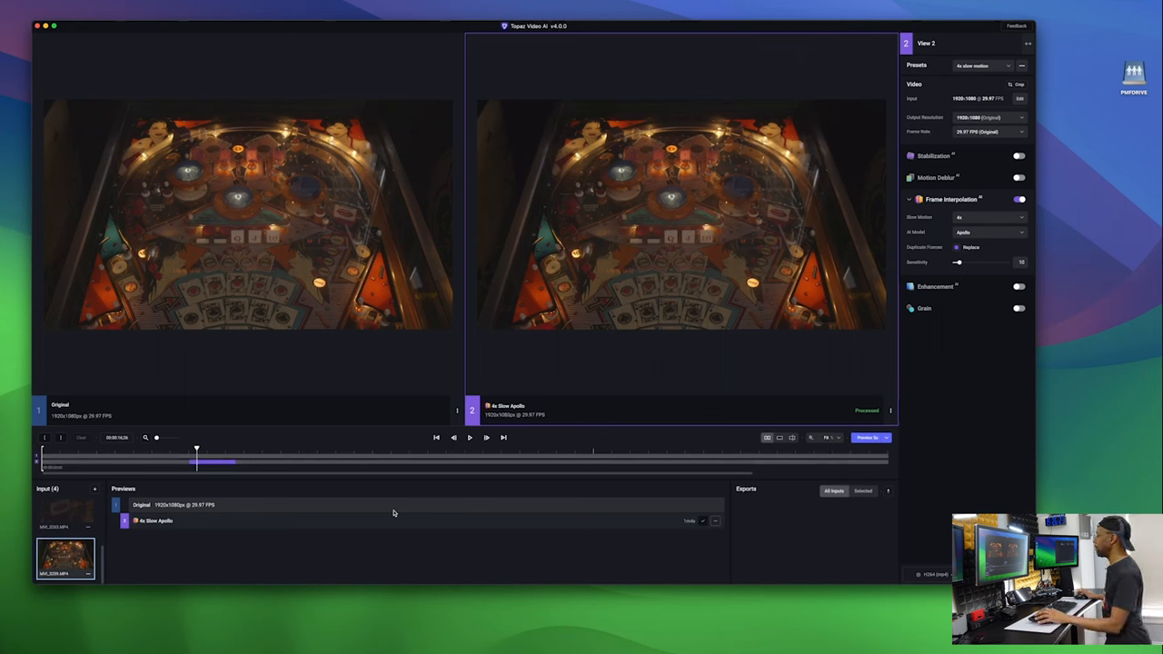
mouse_move(305, 498)
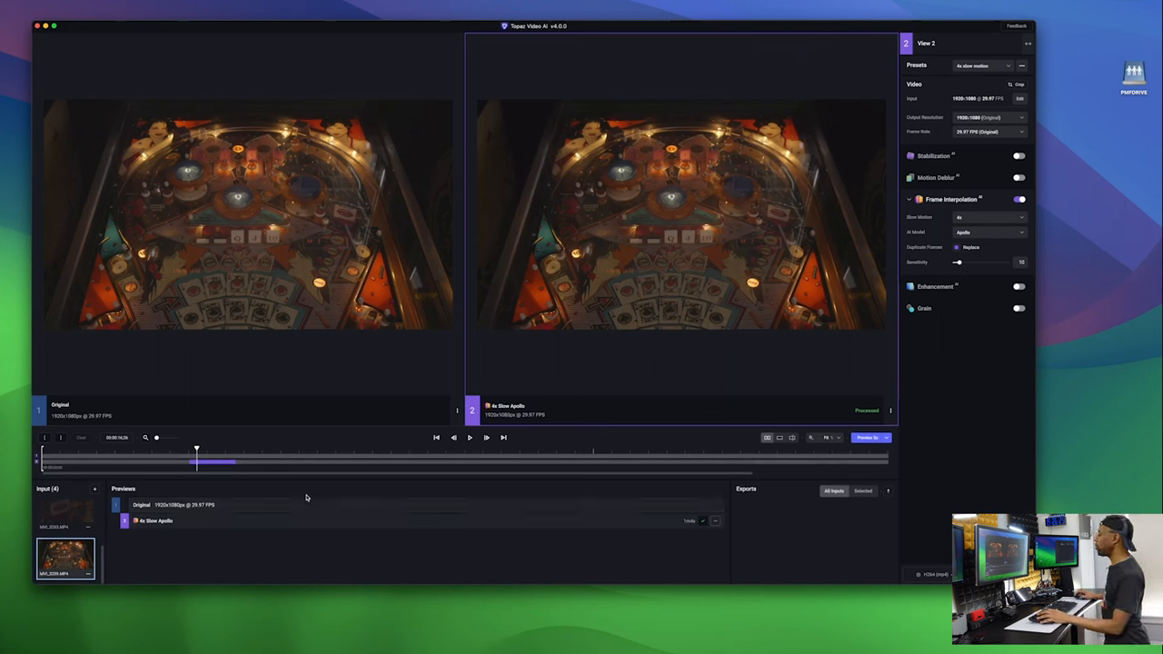
click(469, 436)
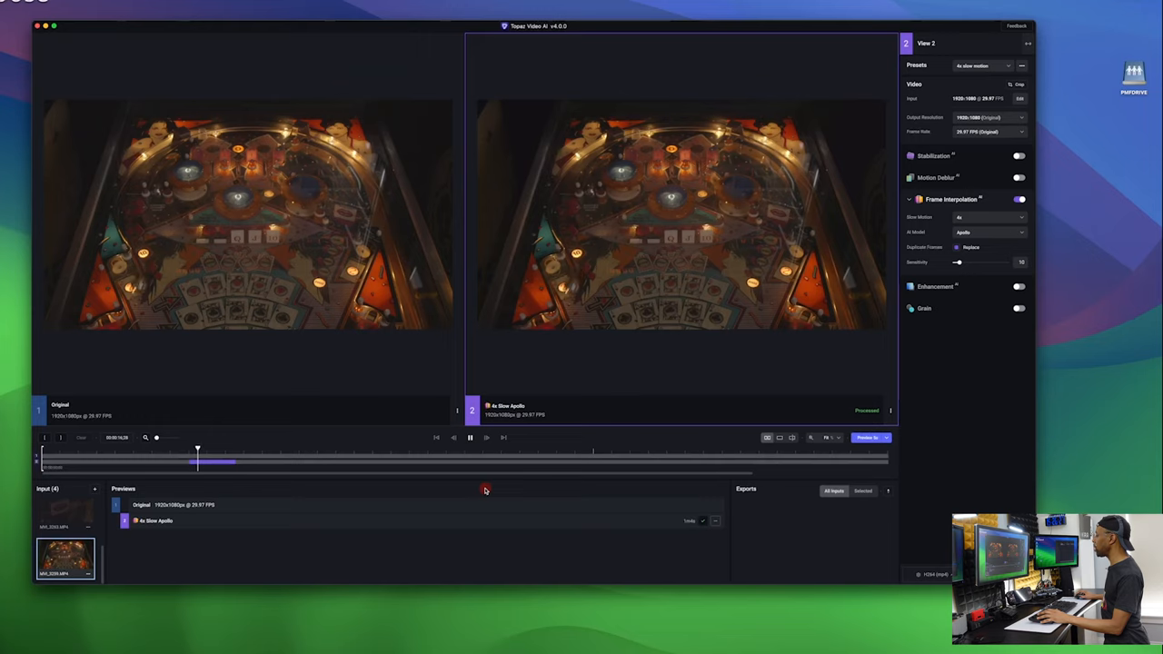